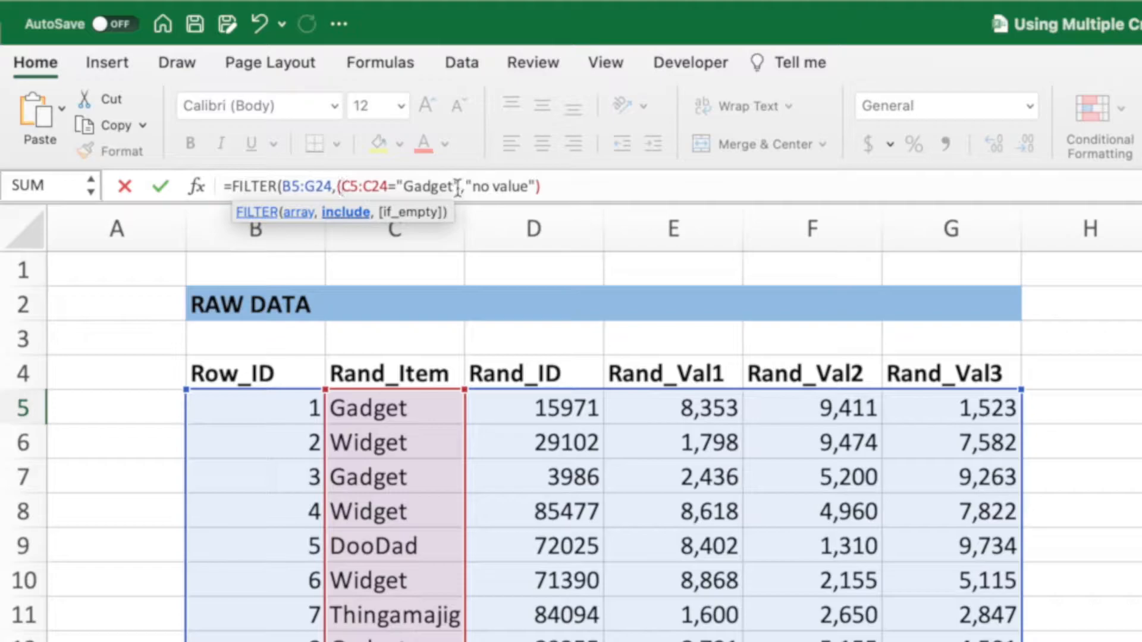
Close the Gadget condition with ')' and add '+()' for an empty second criterion.
type(")")
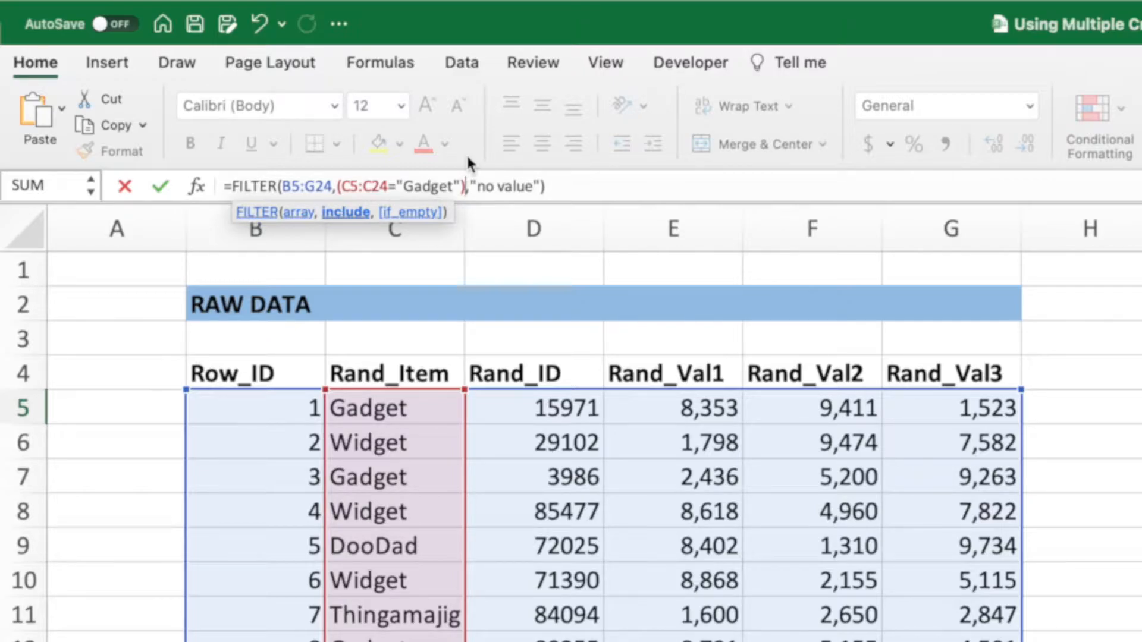
type("+")
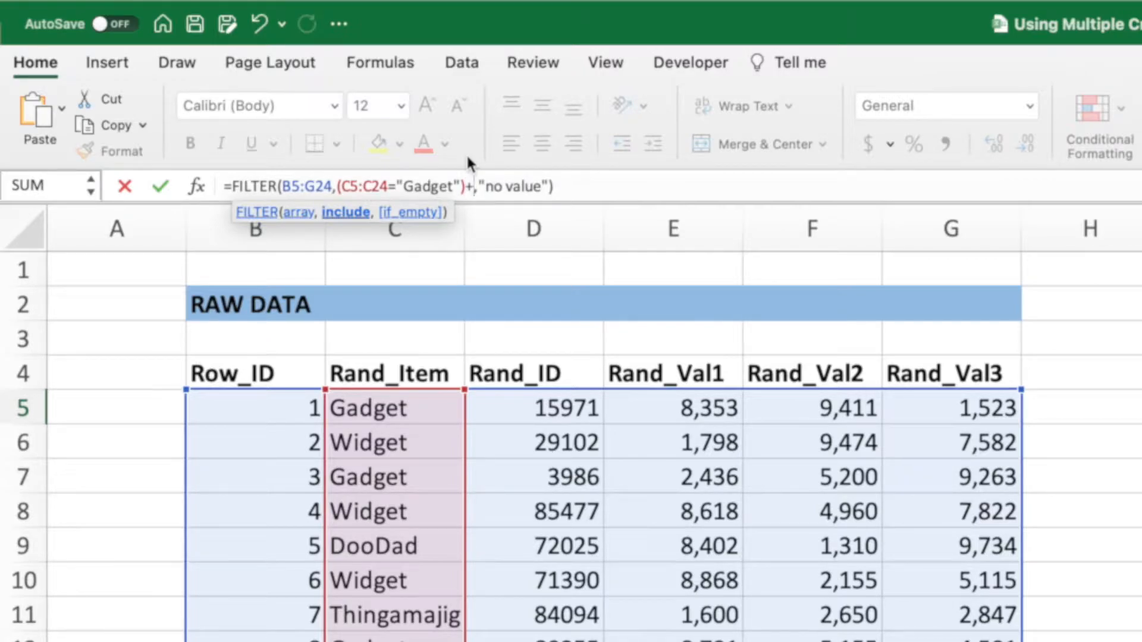
type("()")
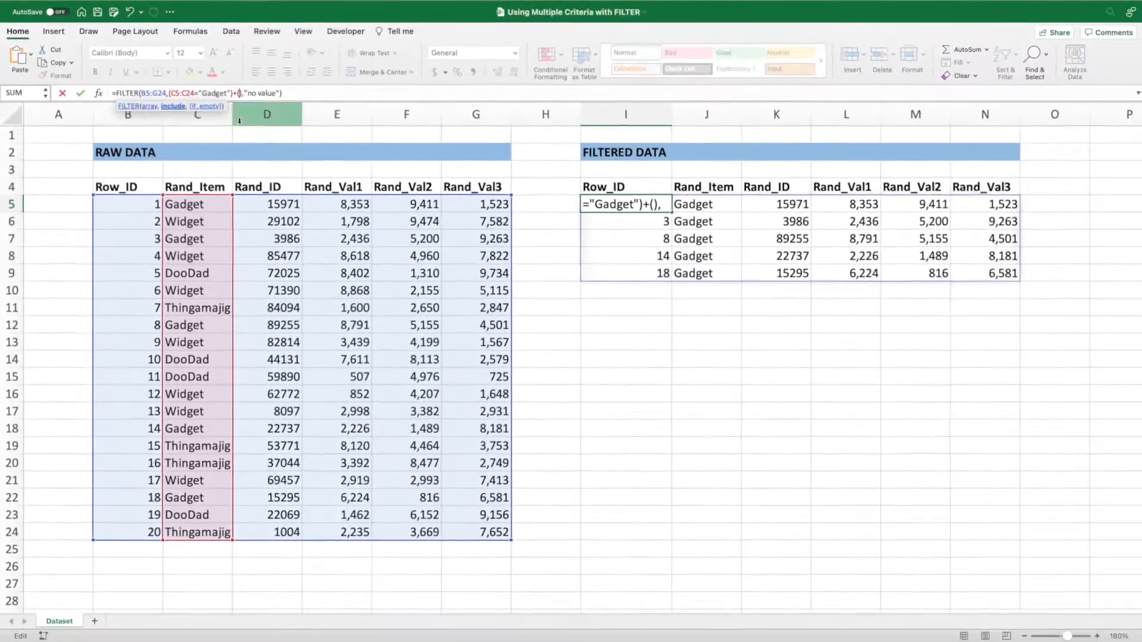
Fill the second criterion with C5:C24="Widget".
left_click_drag(197, 204, 198, 289)
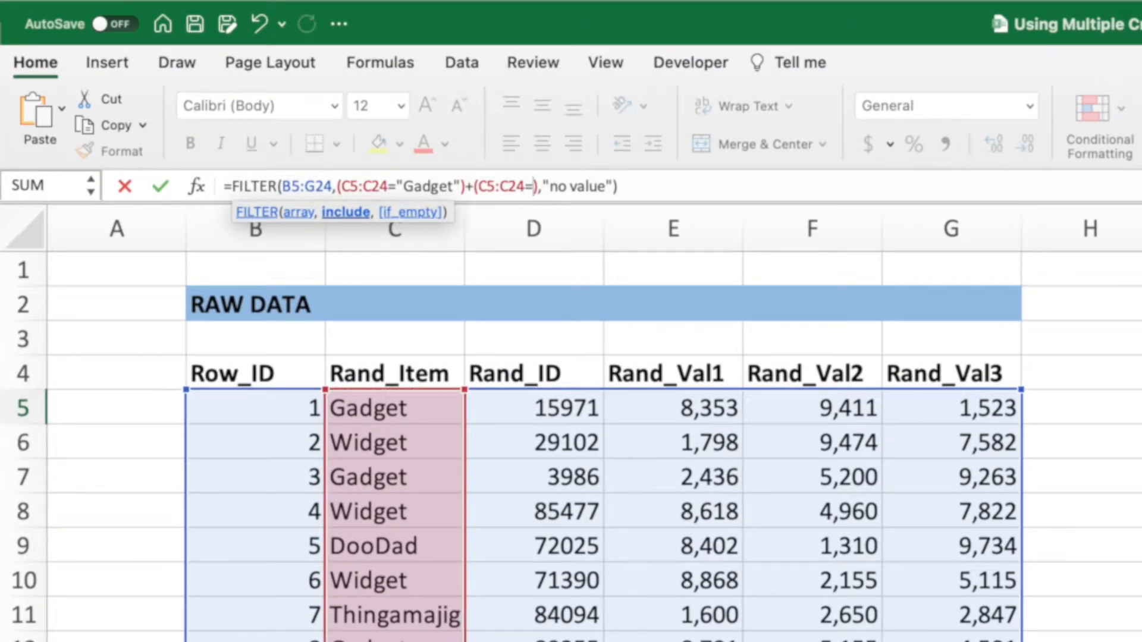
type("\"Widget\"")
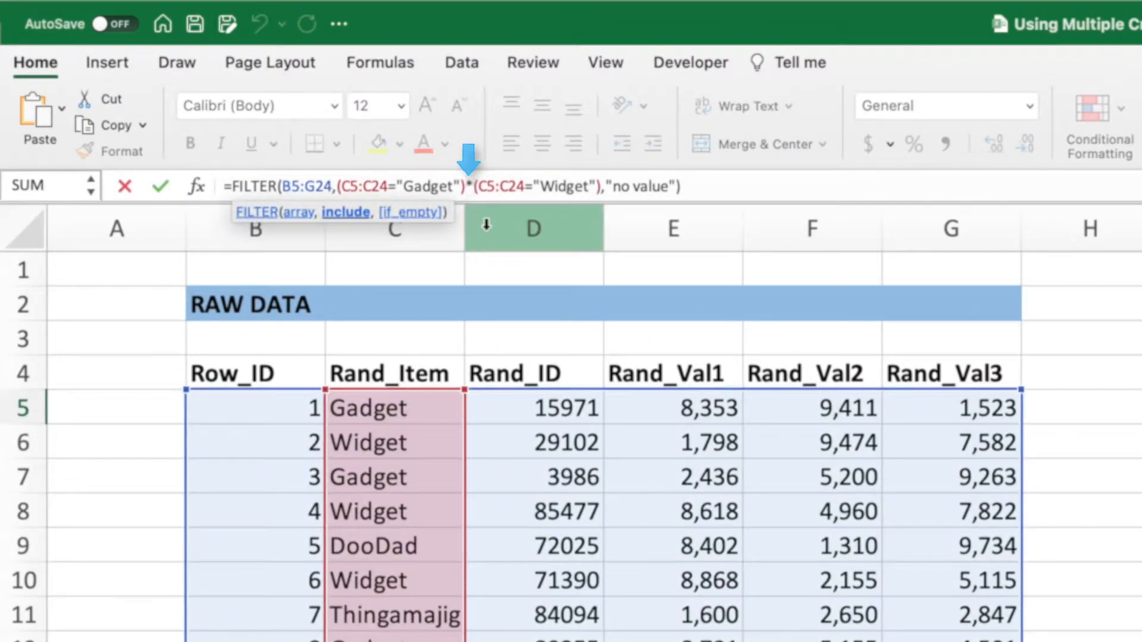
Enter the Gadget-and-Widget FILTER formula, which returns 'no value'.
key("enter")
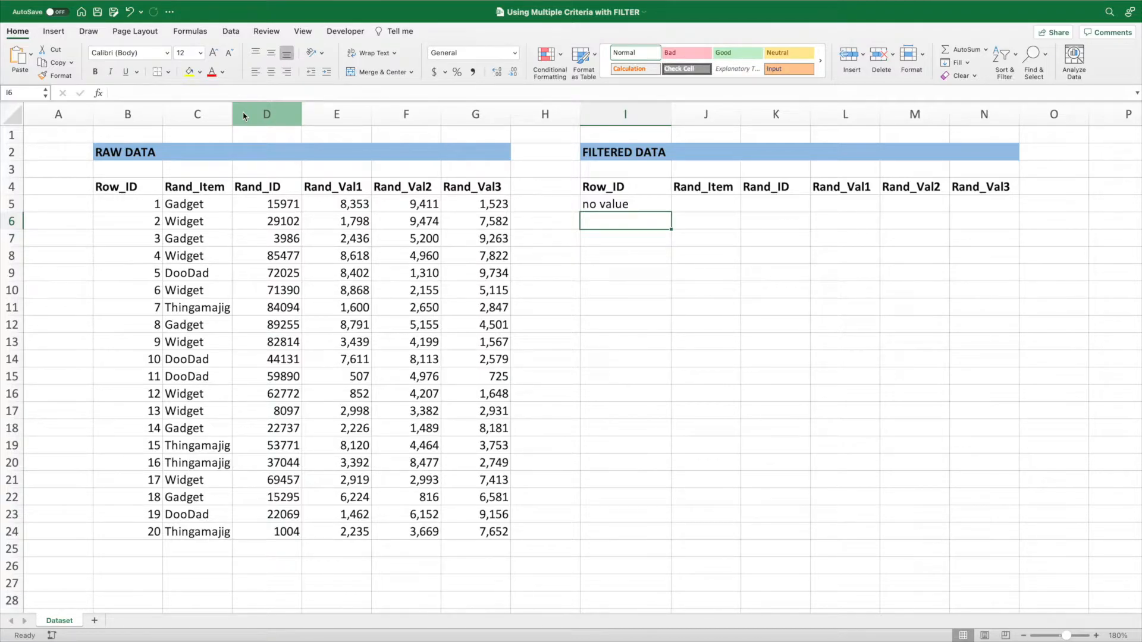
mouse_move(649, 204)
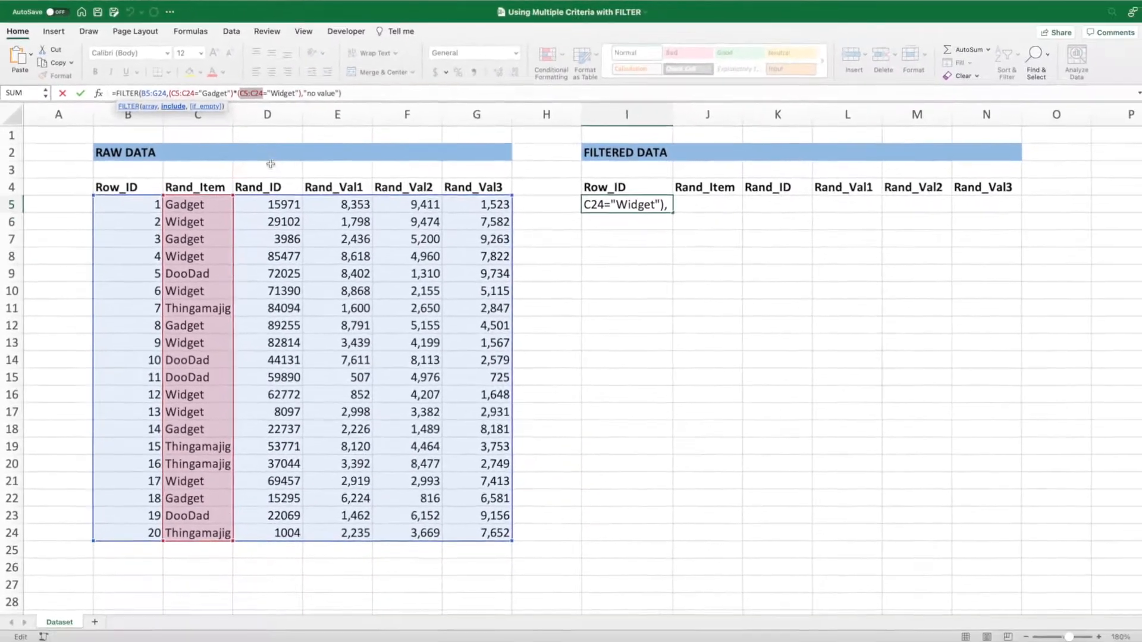
Change the second criterion to E5:E24>5000, replacing C5:C24 and "Widget".
left_click_drag(335, 204, 335, 479)
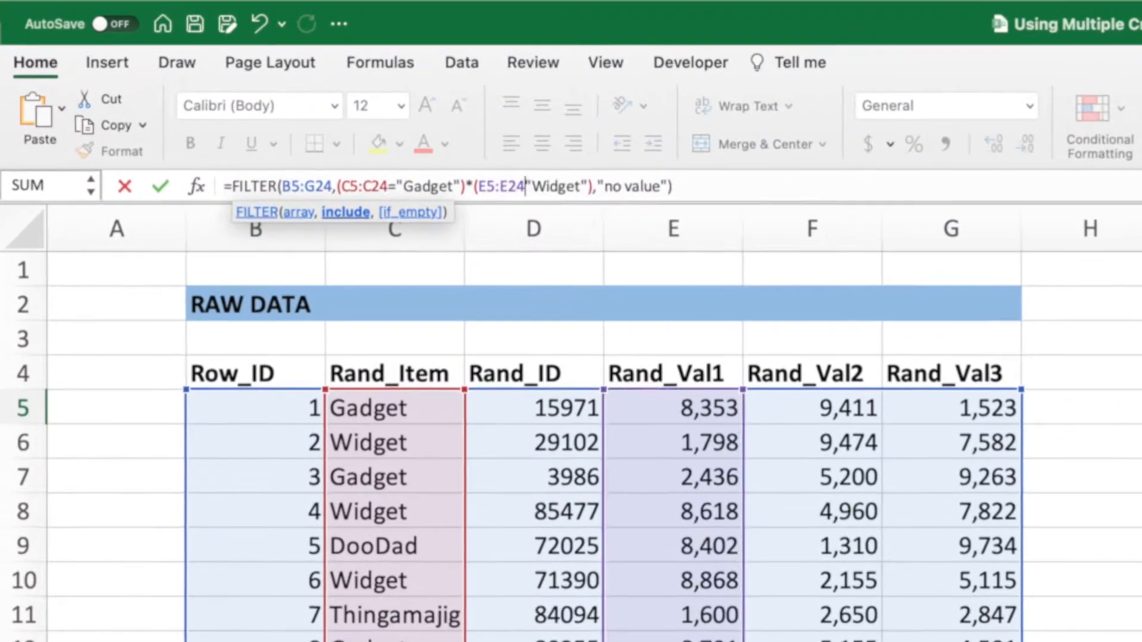
type(">")
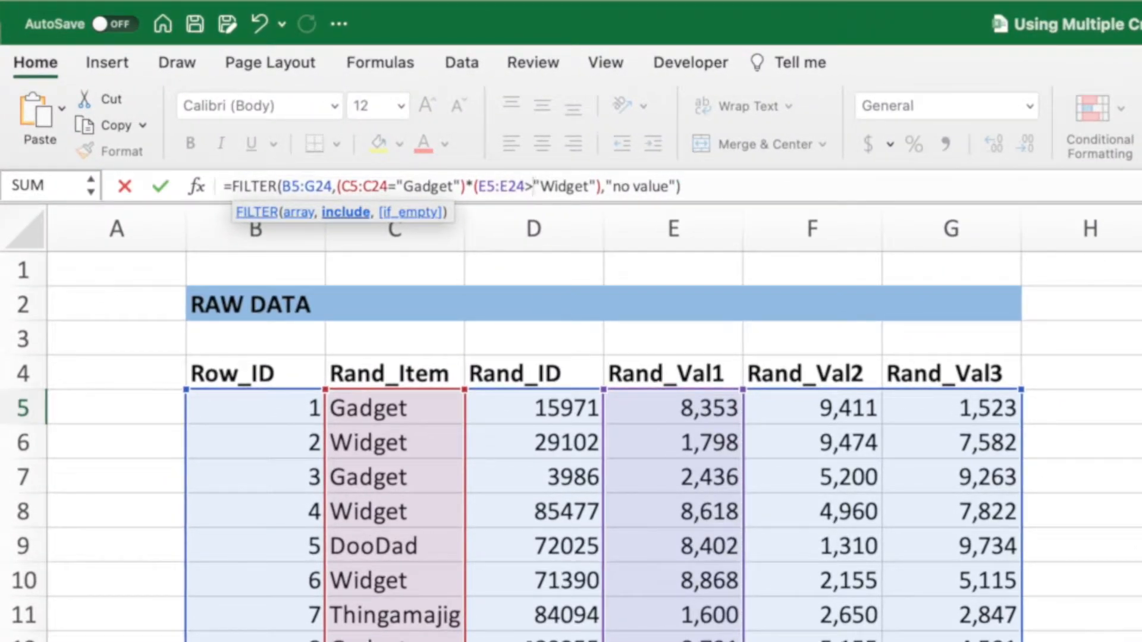
double_click(560, 186)
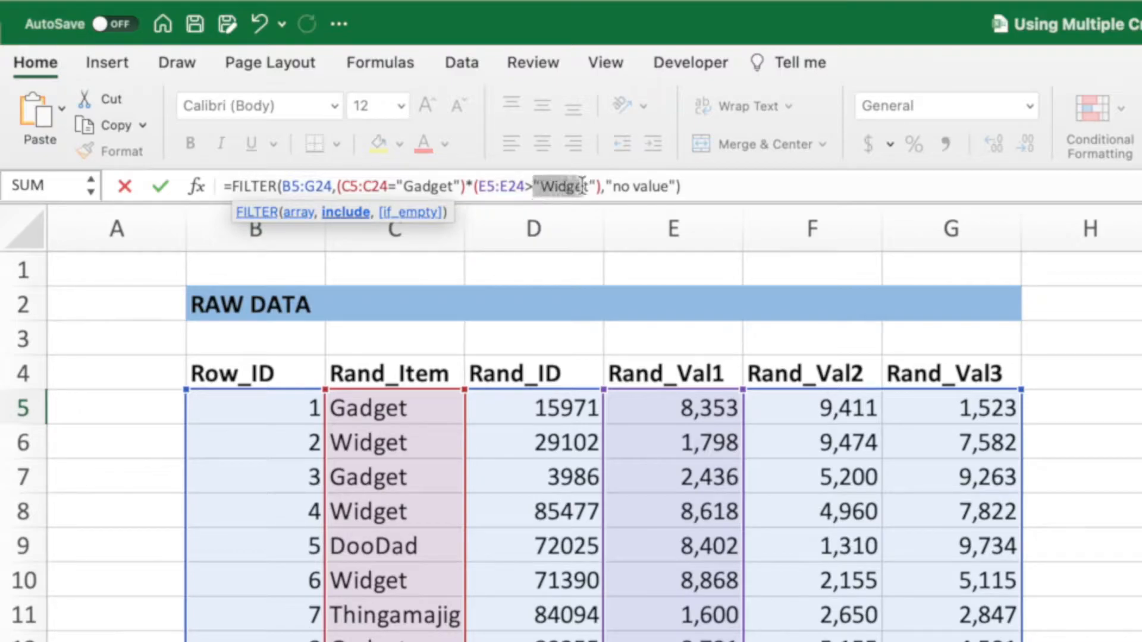
type("5000")
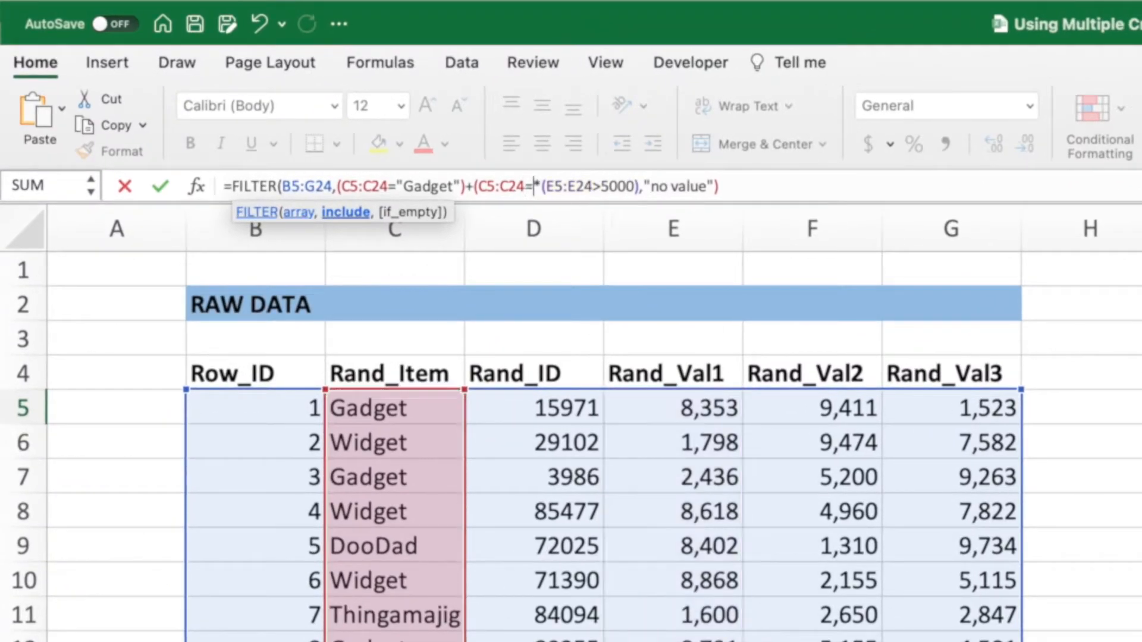
Add the Widget item test and a Rand_Val2 >3000 condition, then commit the formula.
type("Widget\"))")
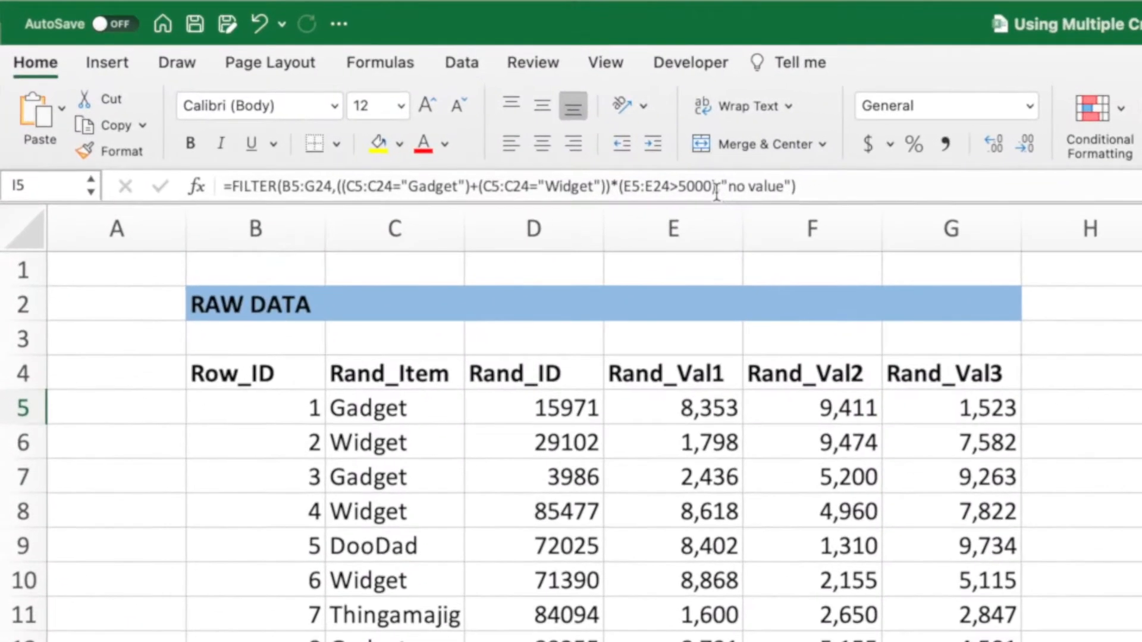
left_click(710, 186)
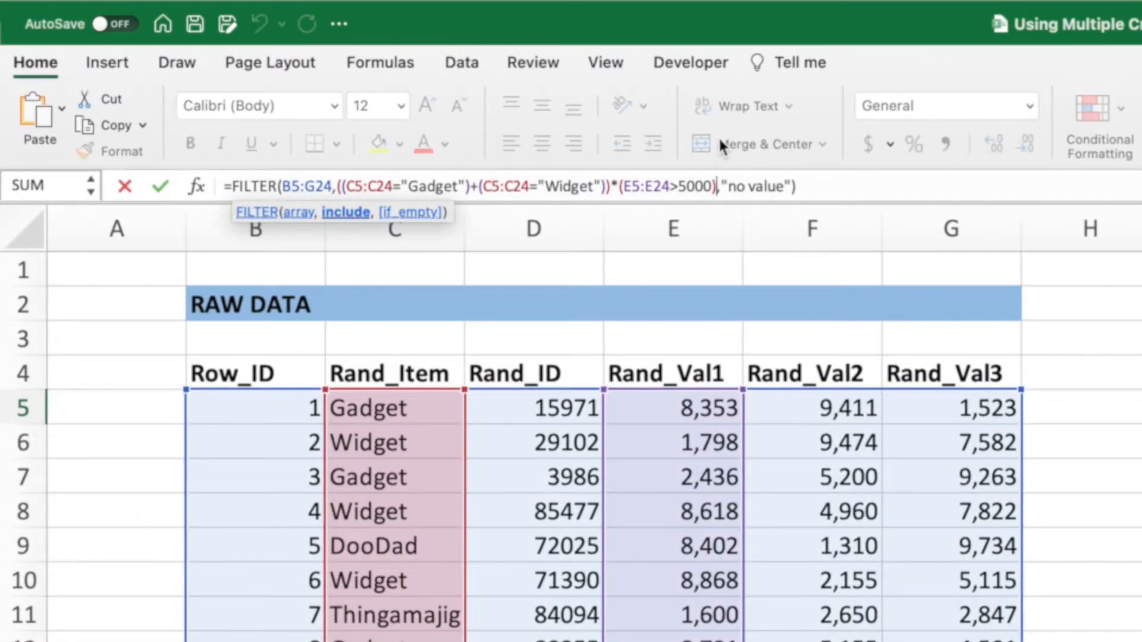
type("*")
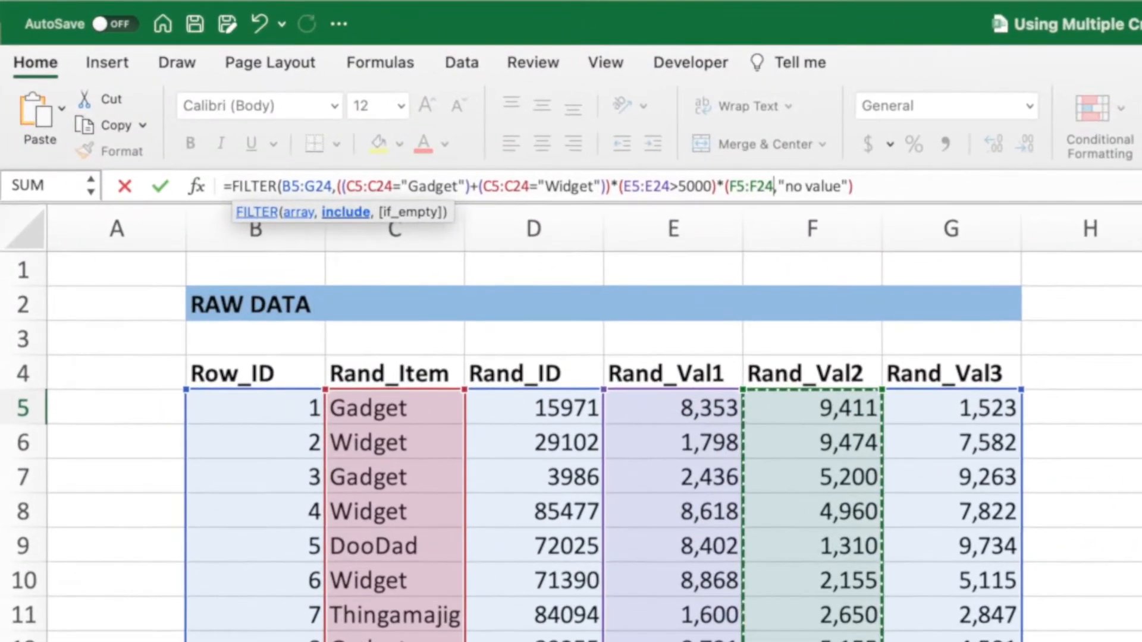
type(">3000)")
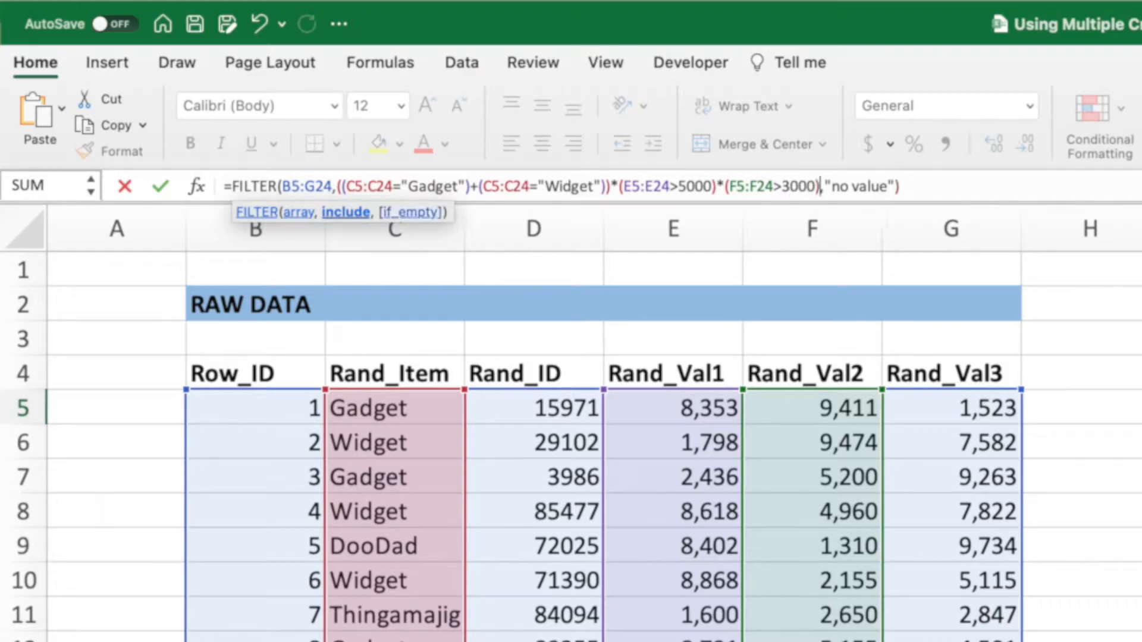
key("Enter")
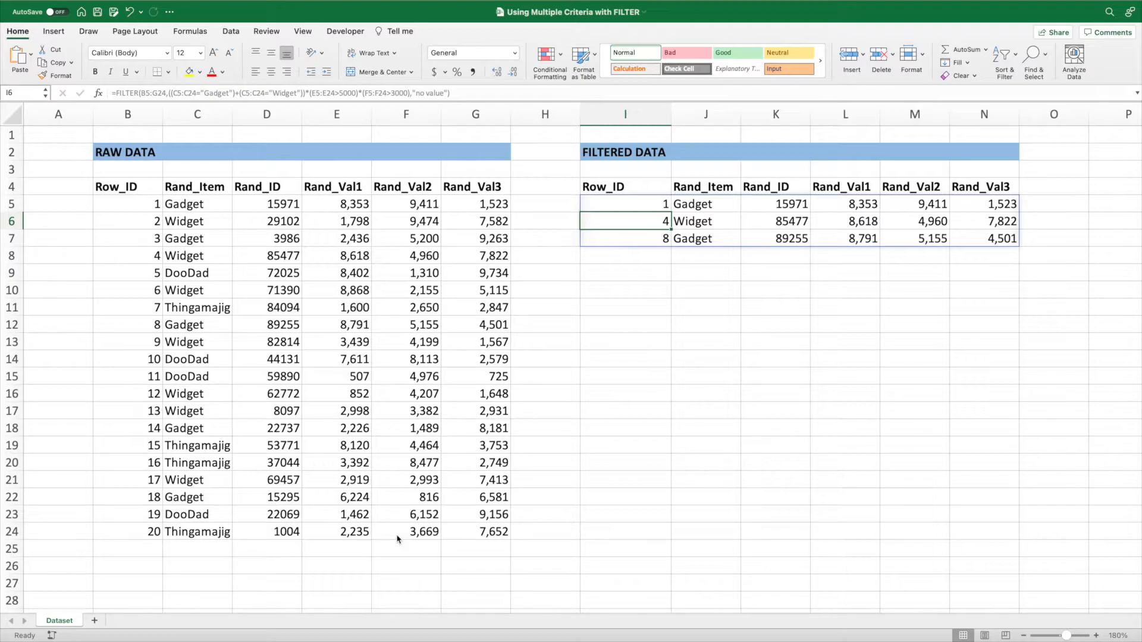
Regroup the formula as (Gadget*E5:E24>5000)+(Widget*F5:F24>3000) and commit it.
left_click(624, 204)
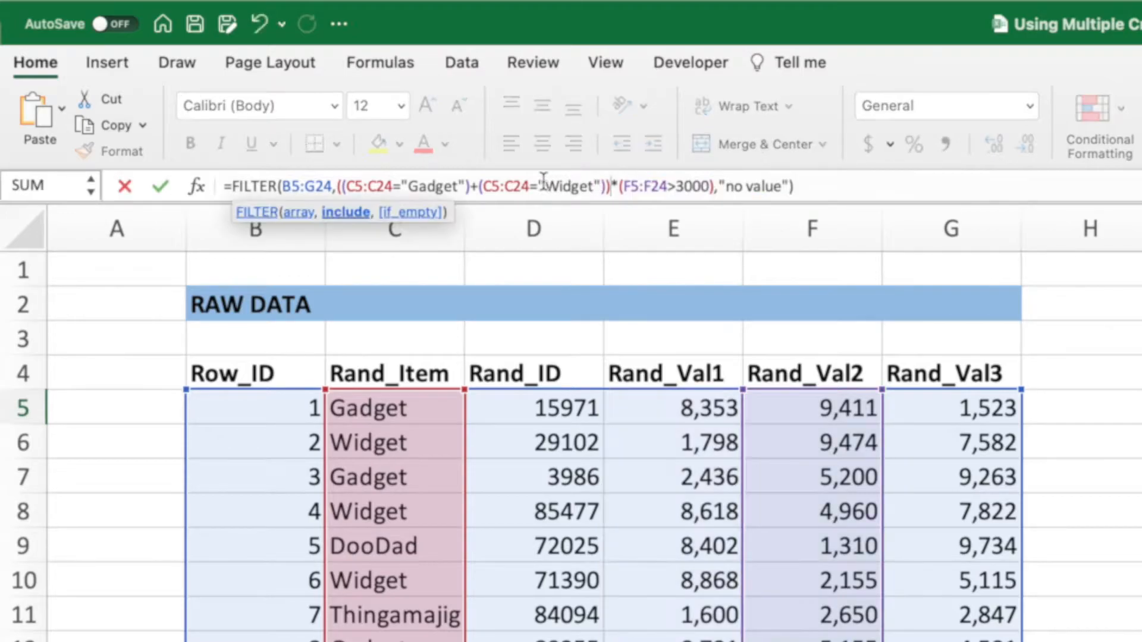
type("*(E5:E24>5000))")
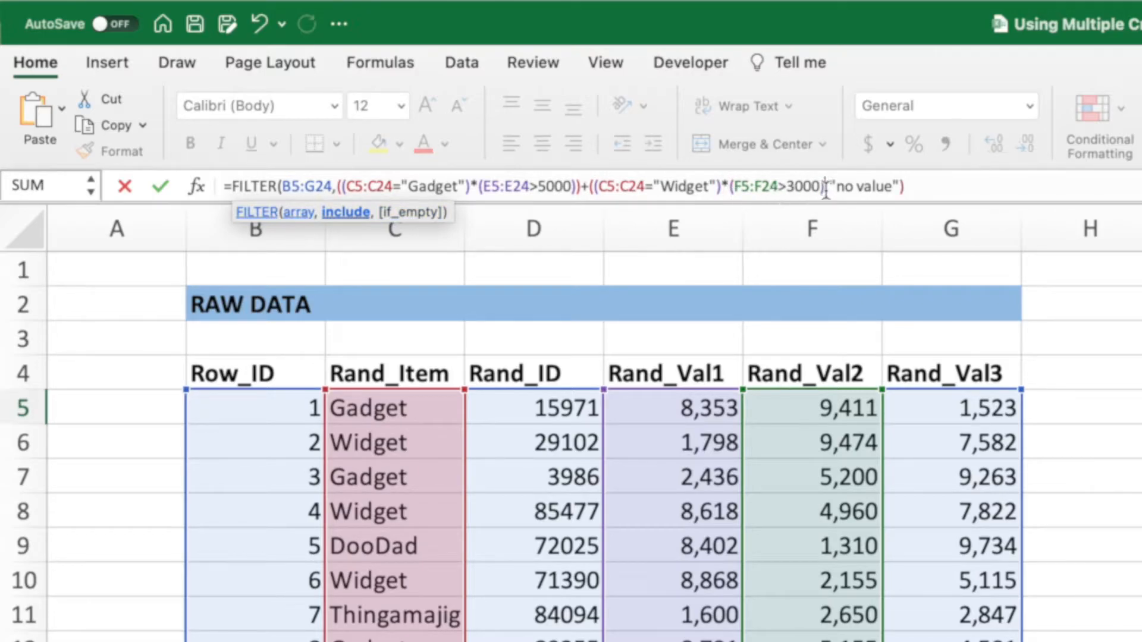
key("Enter")
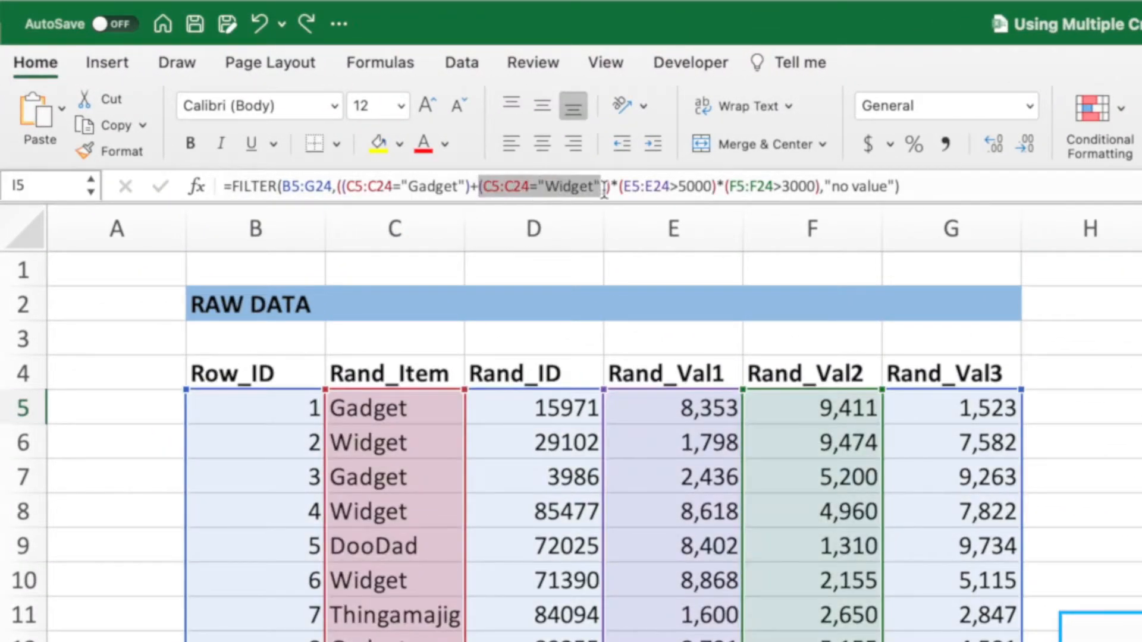
Press F9 while editing the FILTER formula to evaluate its criteria.
key("F9")
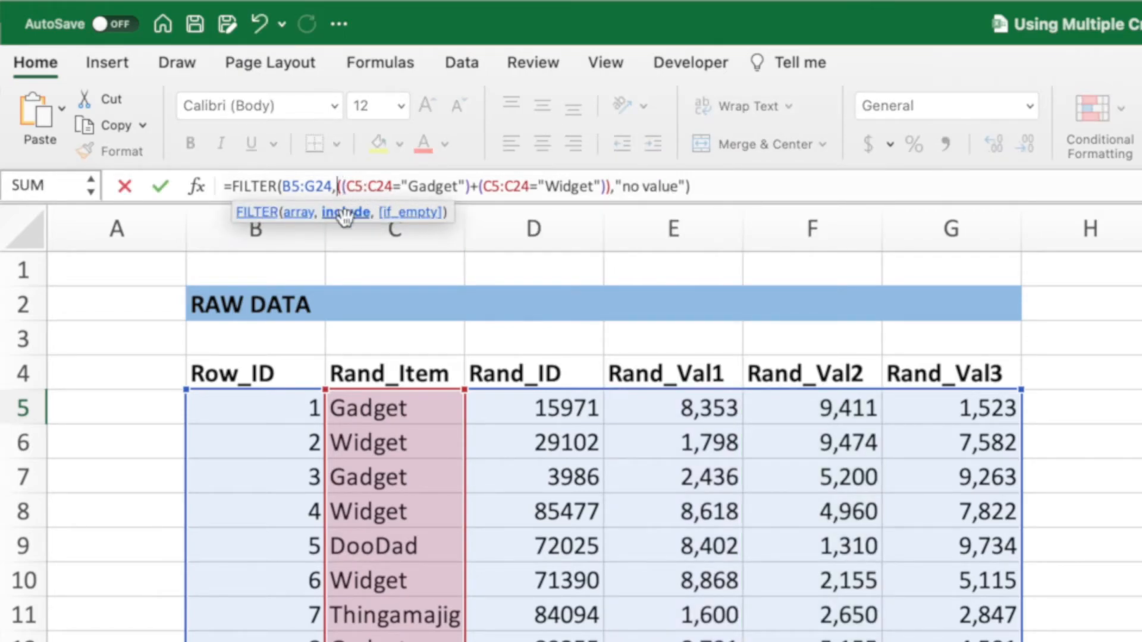
Wrap the Gadget and Widget tests in OR with a comma, producing #VALUE!
type("OR")
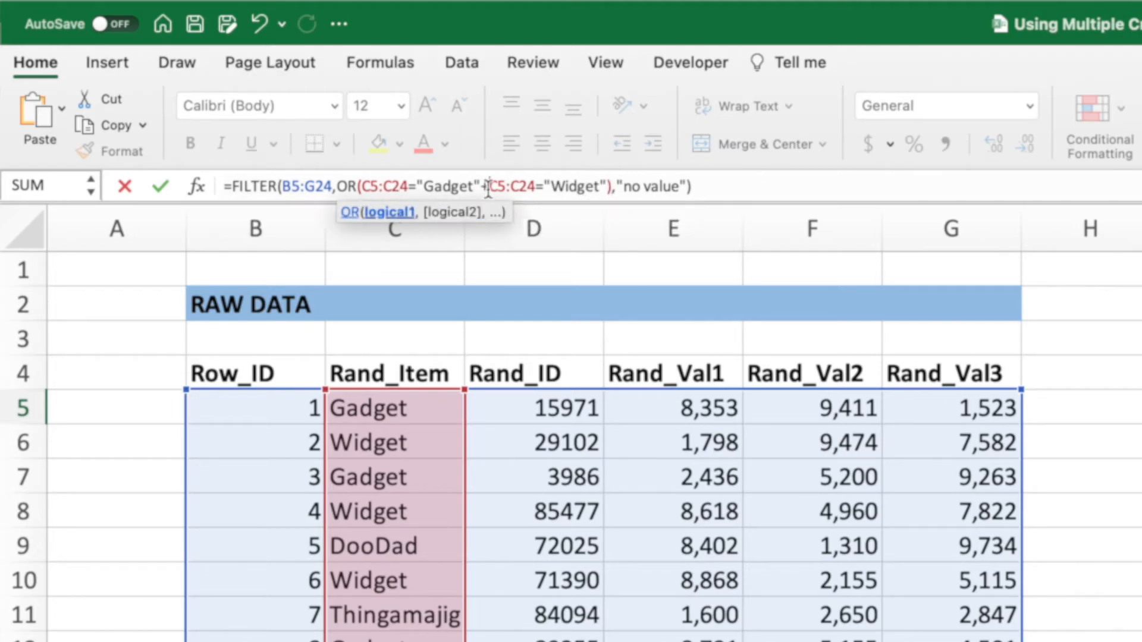
type(",")
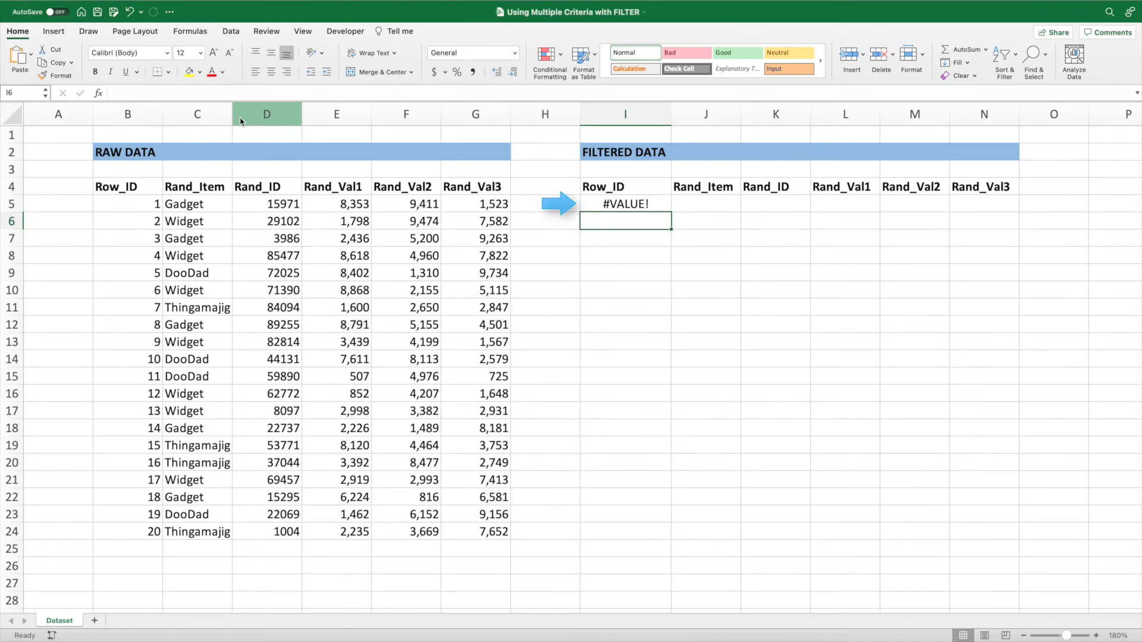
left_click(625, 203)
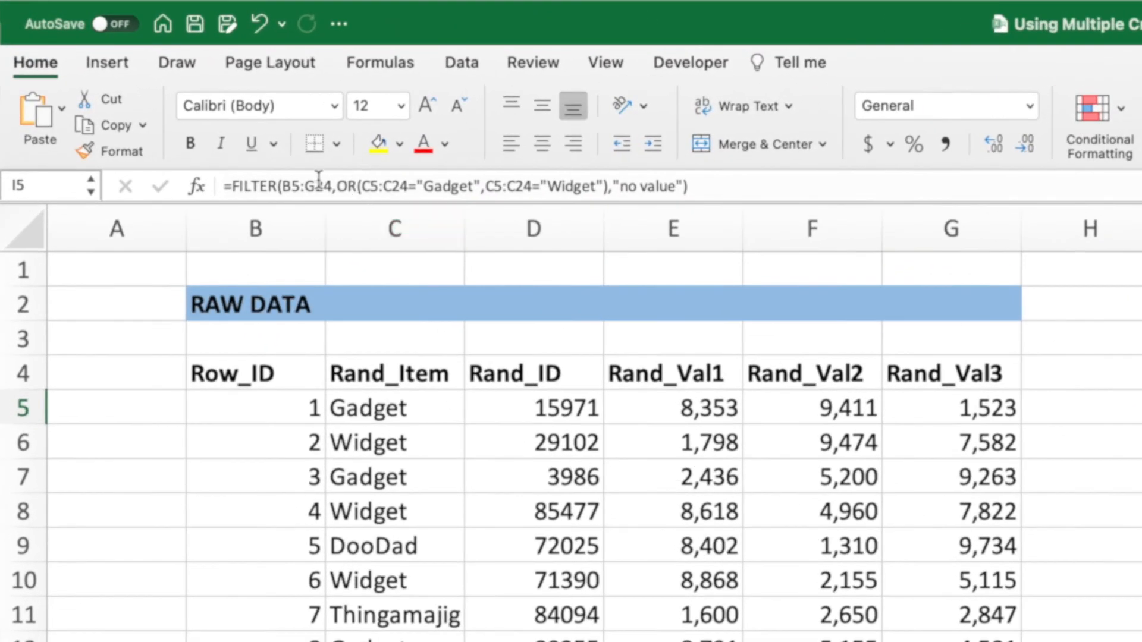
left_click(317, 186)
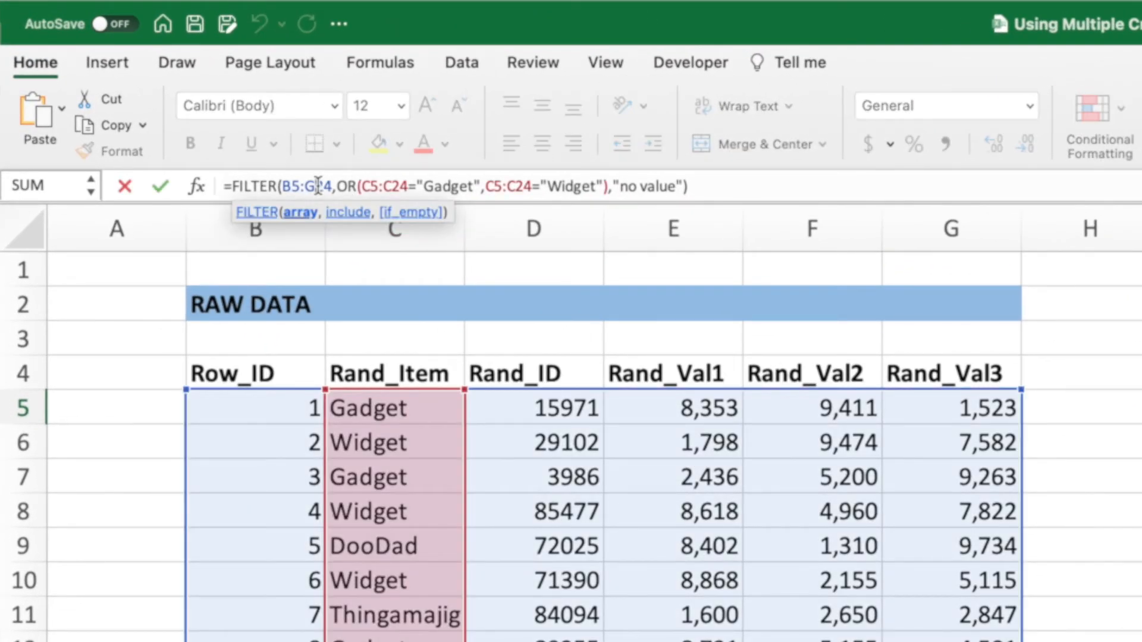